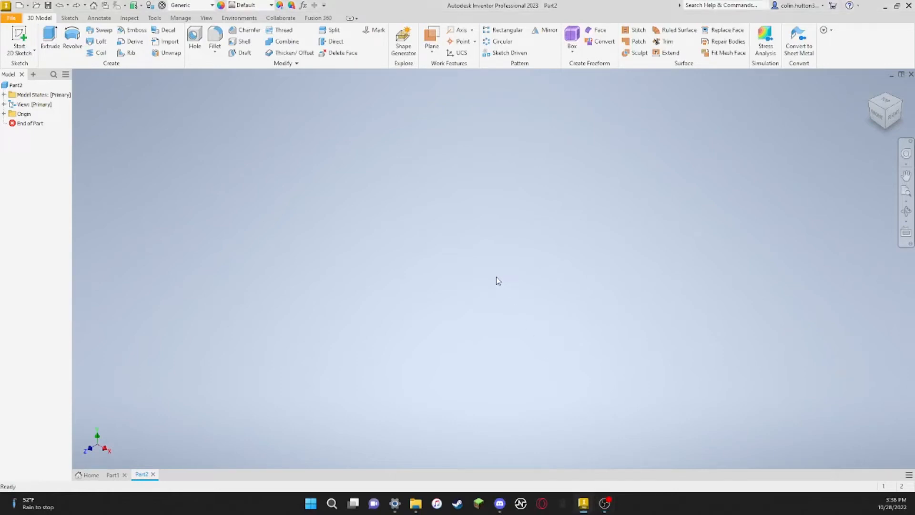
mouse_move(467, 286)
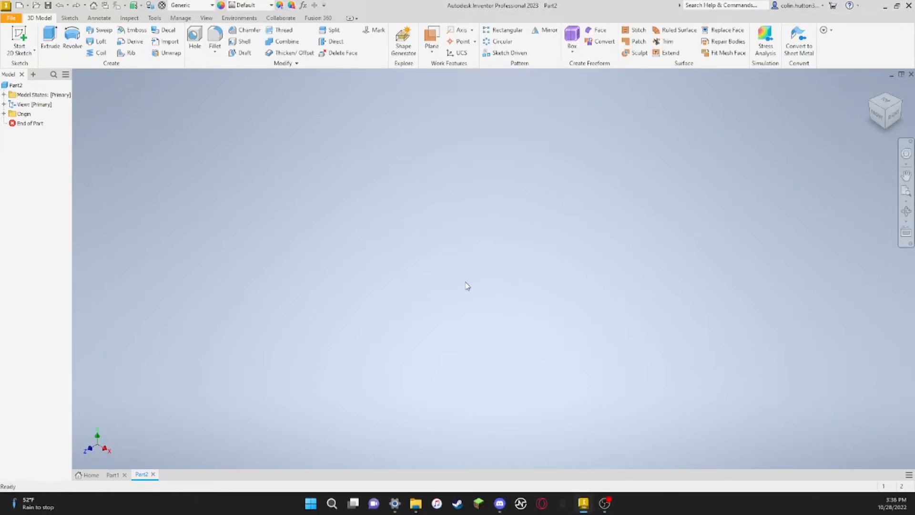
mouse_move(479, 257)
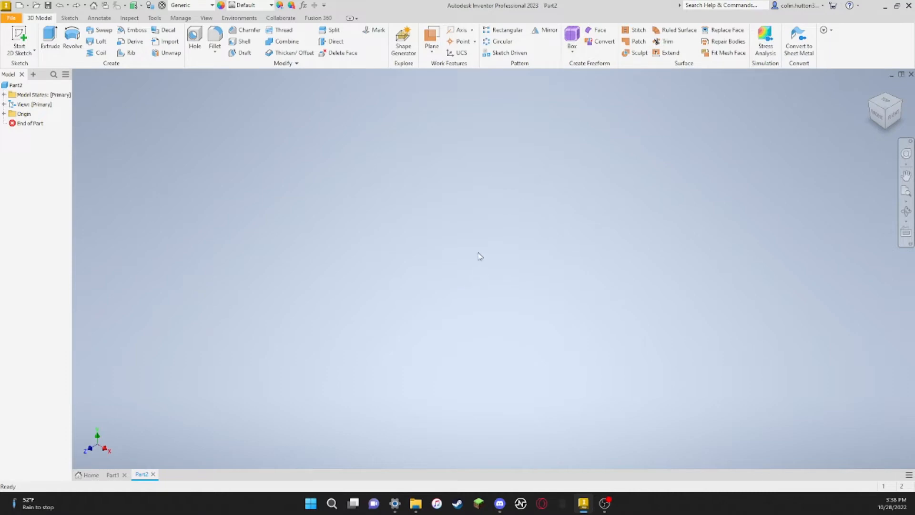
mouse_move(520, 312)
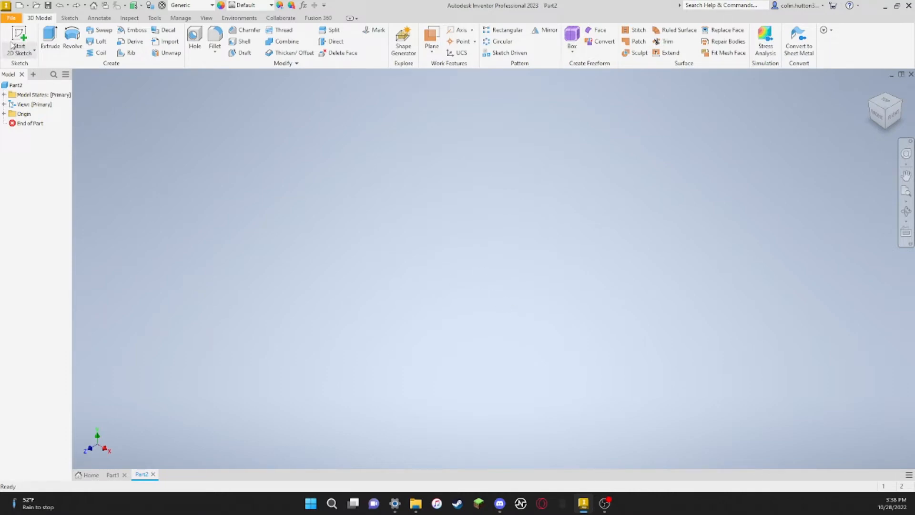
mouse_move(19, 36)
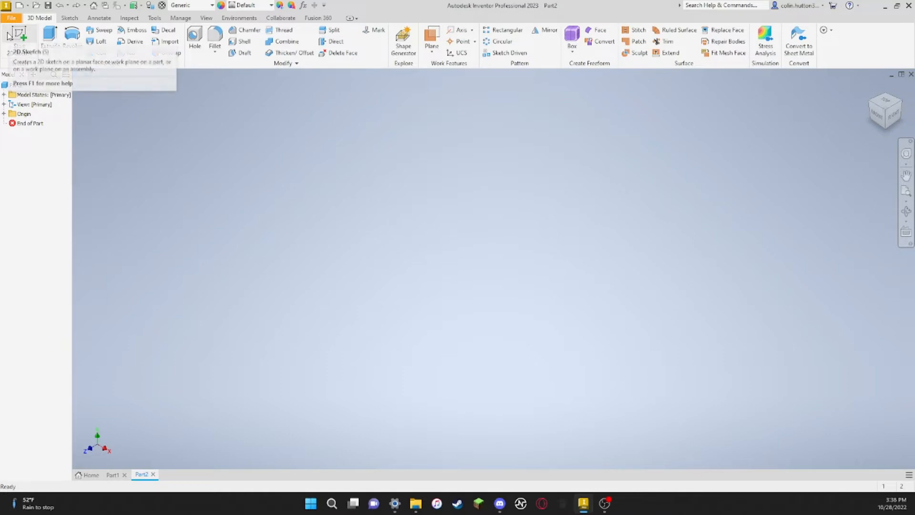
Start a new sketch, Sketch1, on the horizontal XZ origin plane.
left_click(19, 38)
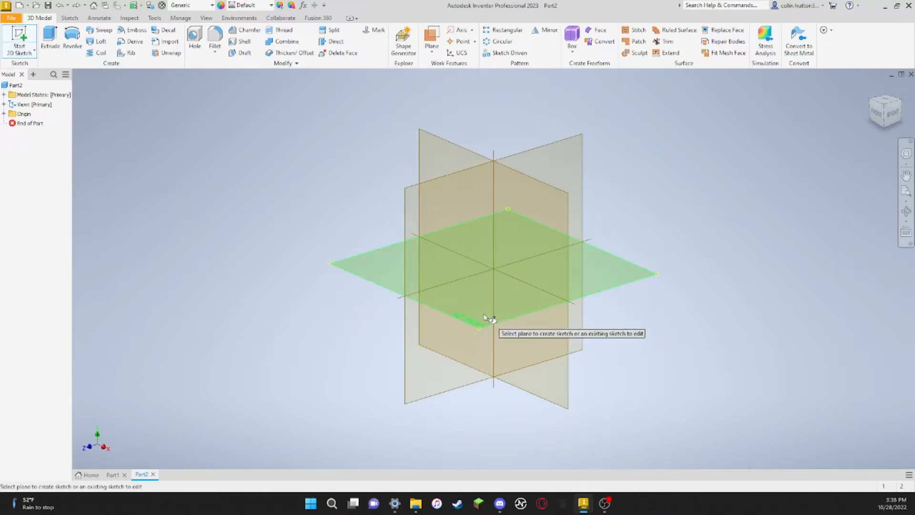
left_click(496, 274)
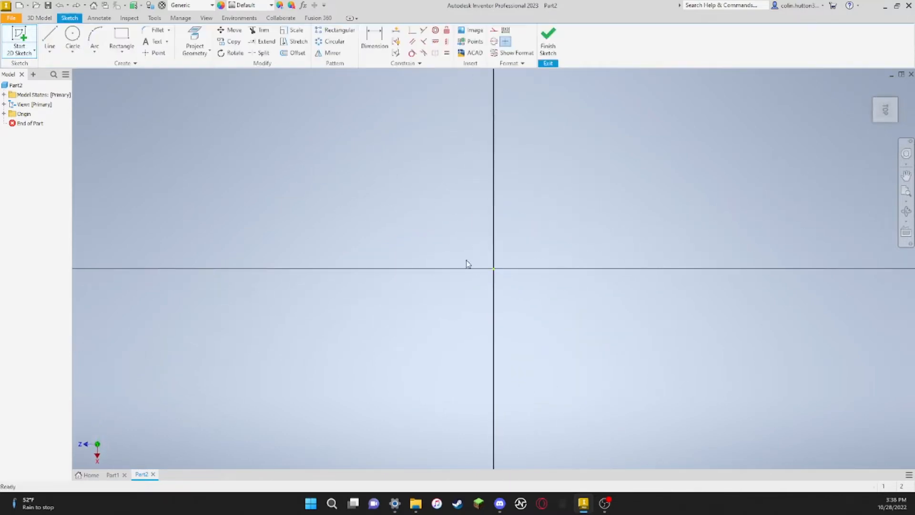
left_click(72, 41)
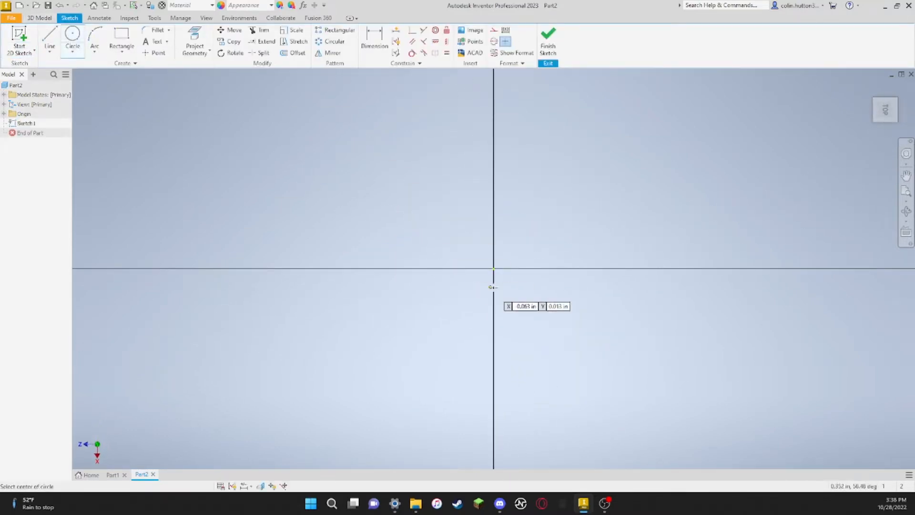
Draw a larger and a smaller circle, both centred on the sketch origin.
left_click(494, 268)
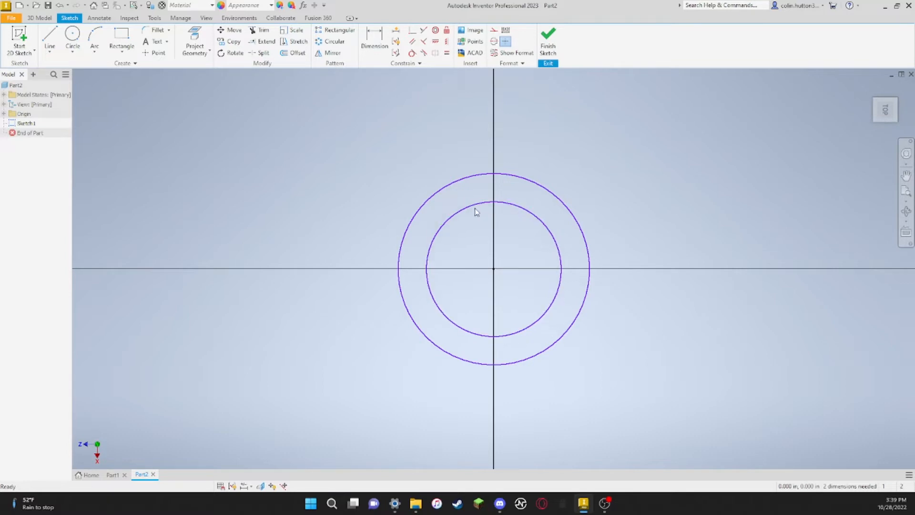
mouse_move(437, 281)
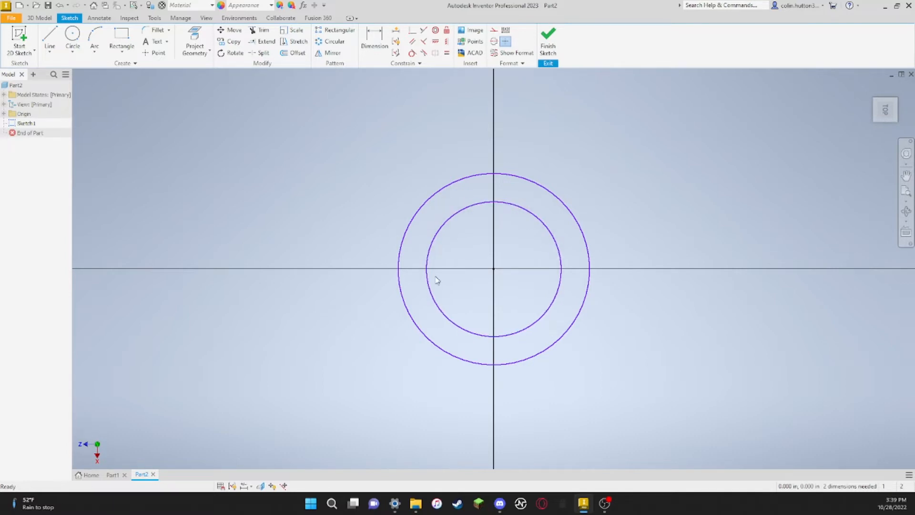
left_click(50, 38)
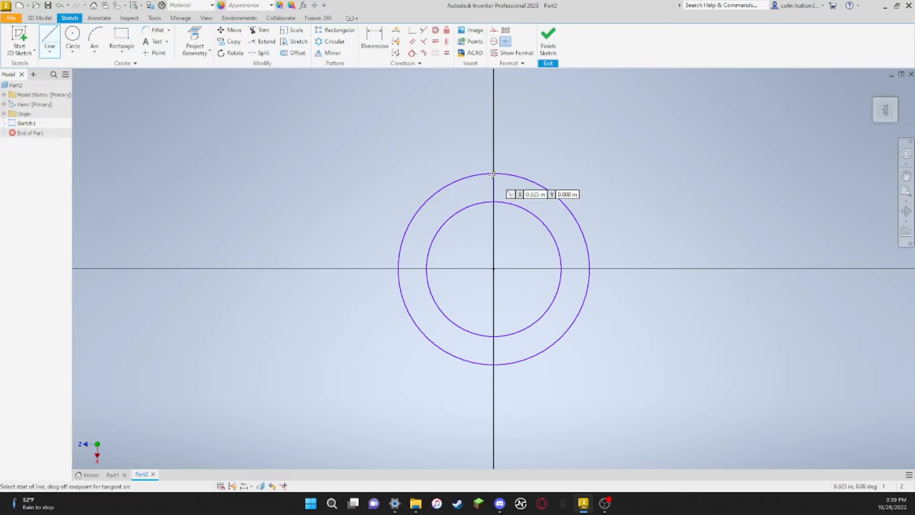
Draw a small three-sided rectangular tooth outline on top of the outer circle.
left_click(493, 173)
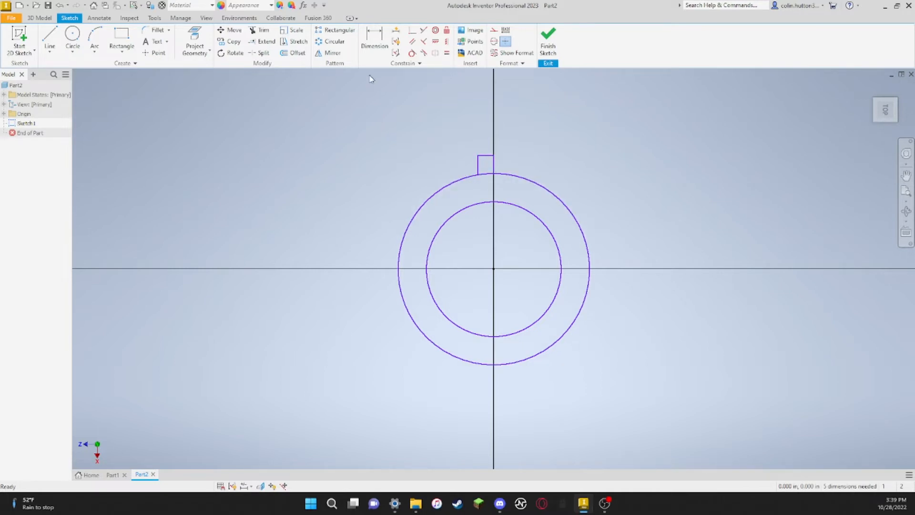
left_click(335, 41)
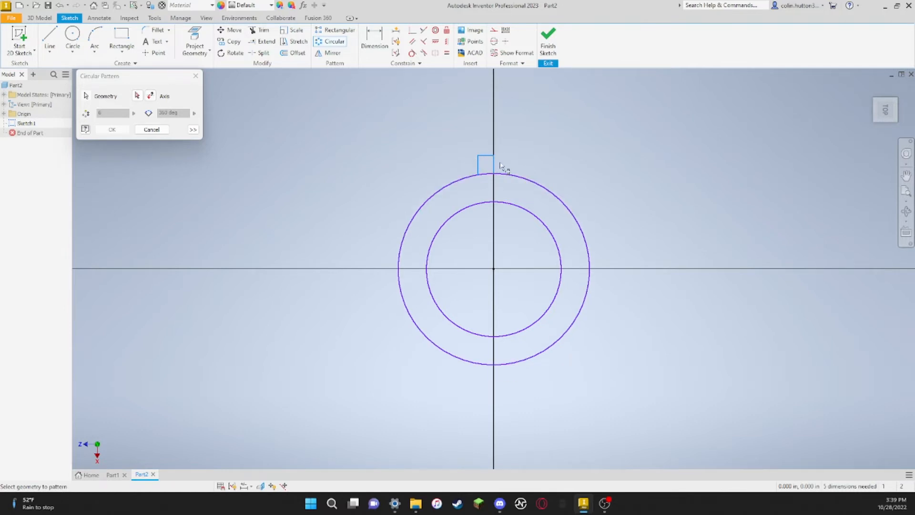
Pattern the tooth outline 18 times over 360 degrees around the centre.
left_click(137, 96)
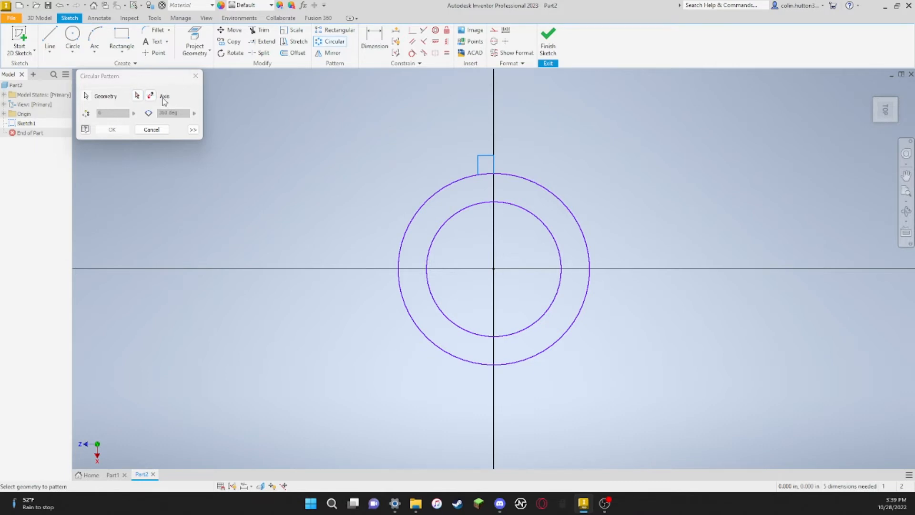
left_click(137, 96)
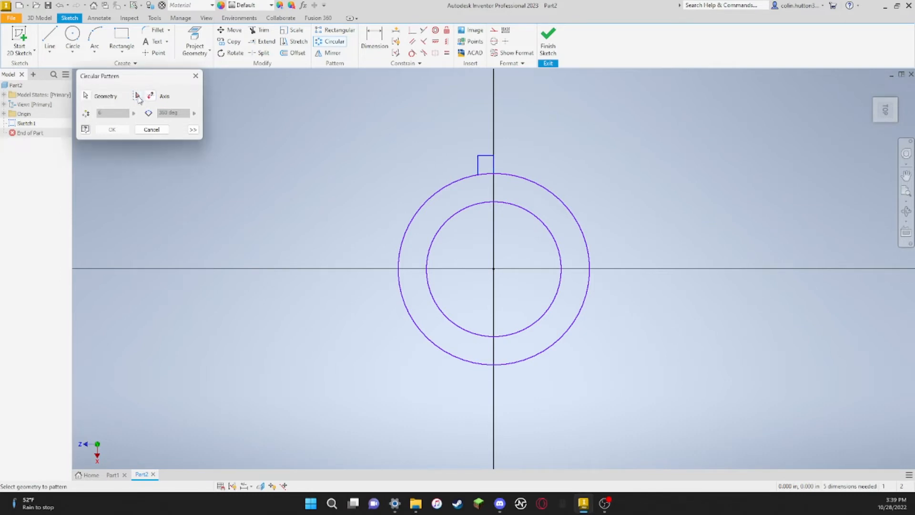
left_click(150, 96)
type("18")
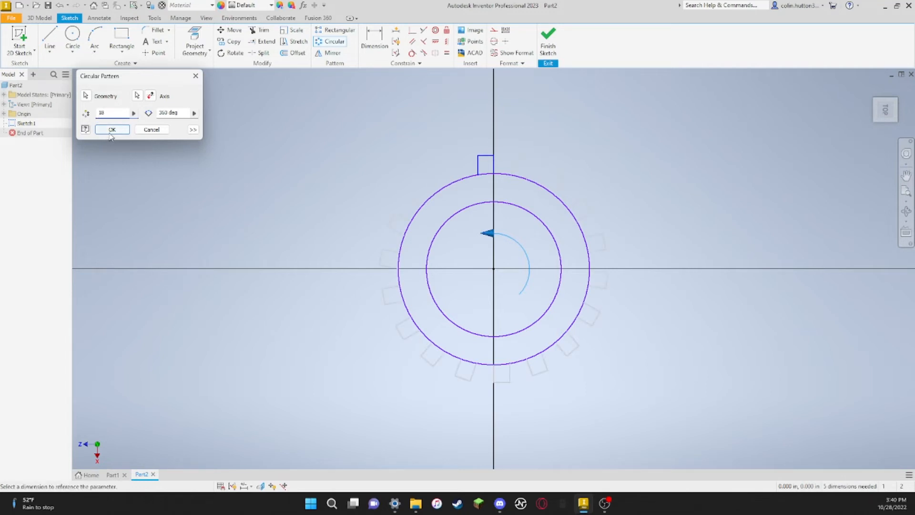
left_click(112, 129)
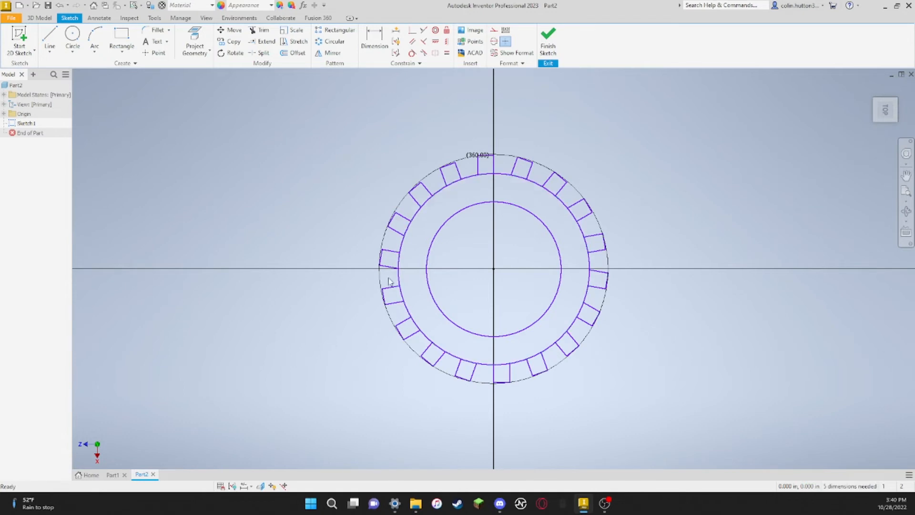
mouse_move(548, 204)
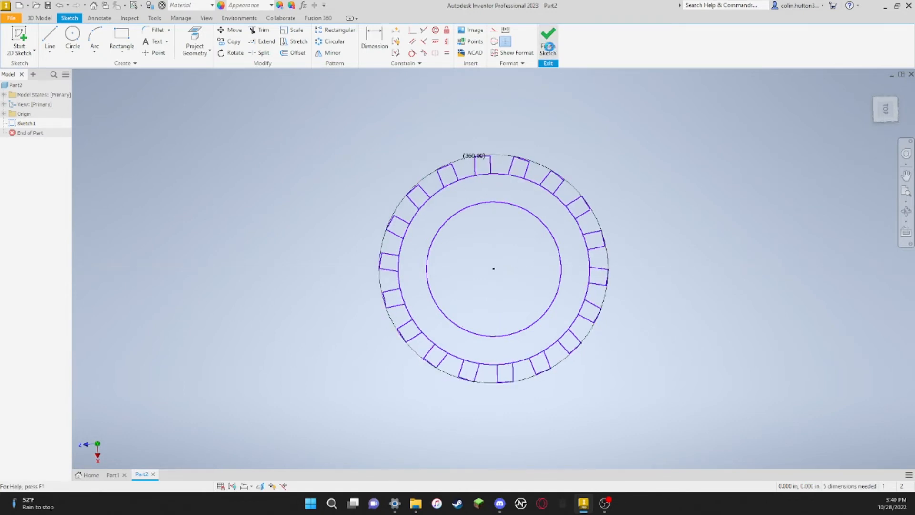
Finish the gear sketch and view it face-on from the ViewCube's Top face.
left_click(546, 41)
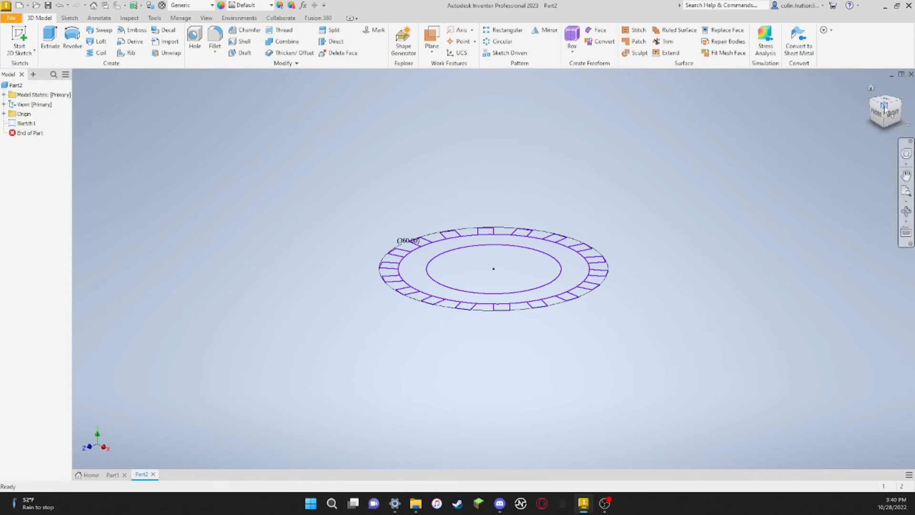
left_click(885, 110)
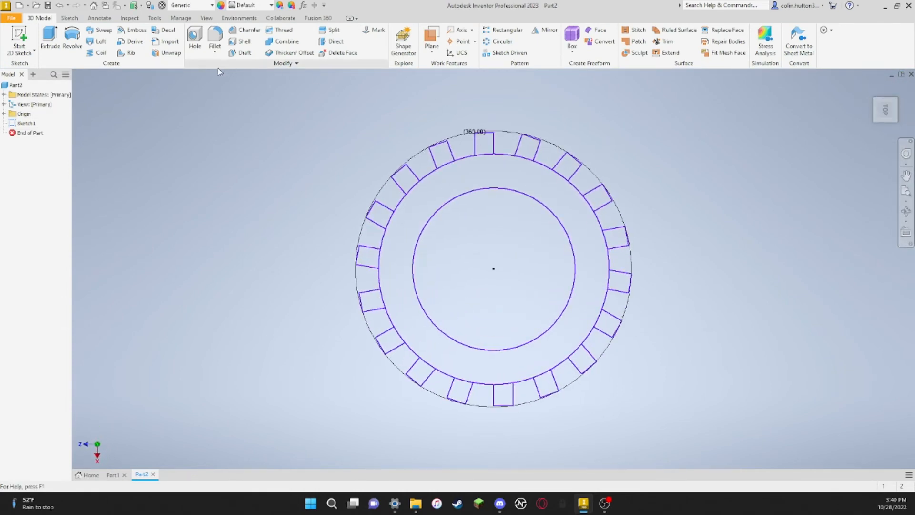
mouse_move(49, 36)
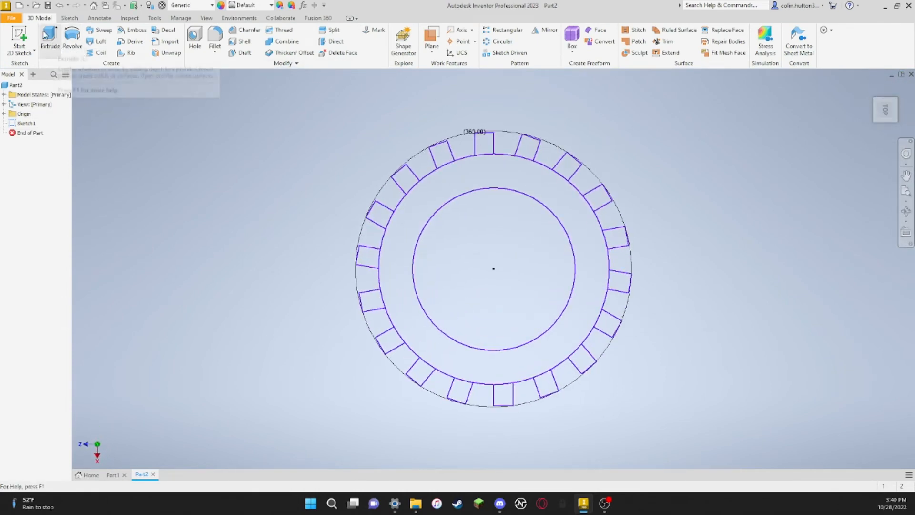
mouse_move(50, 38)
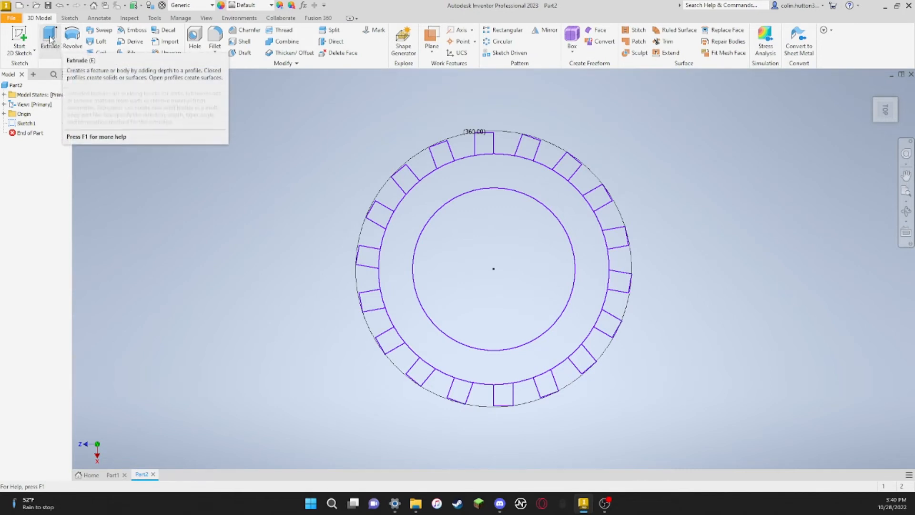
left_click(50, 41)
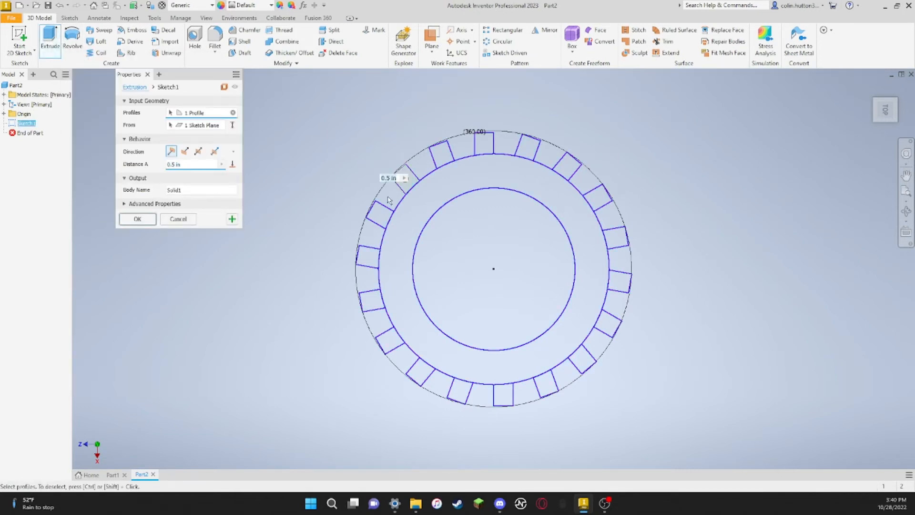
Select the tooth regions and the ring between the circles as extrusion profiles.
left_click(376, 219)
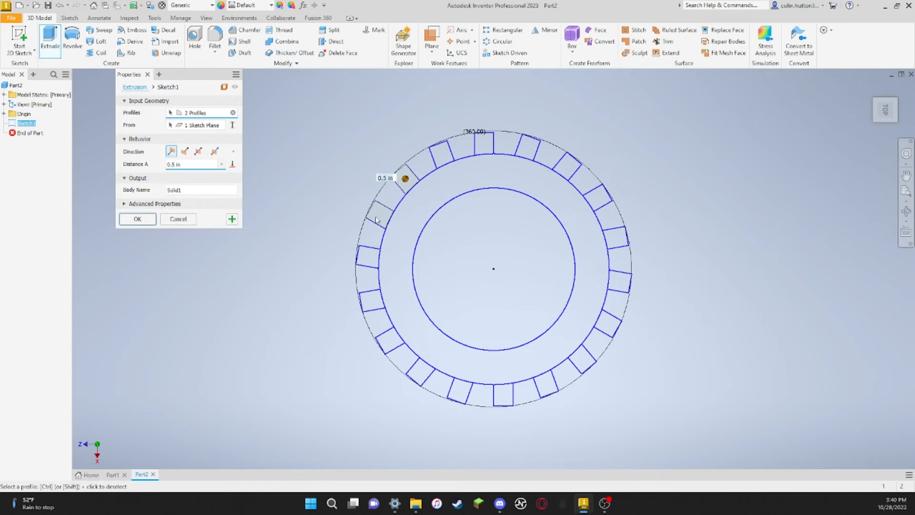
left_click(388, 338)
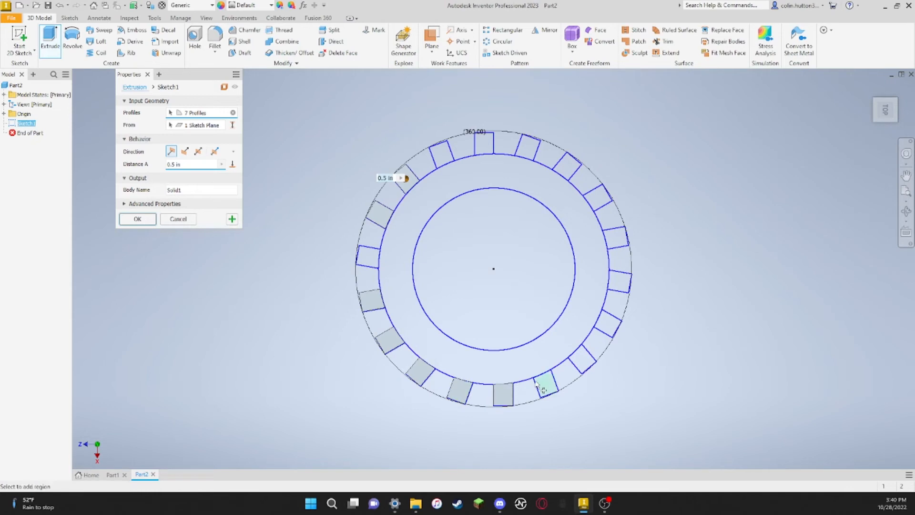
left_click(586, 364)
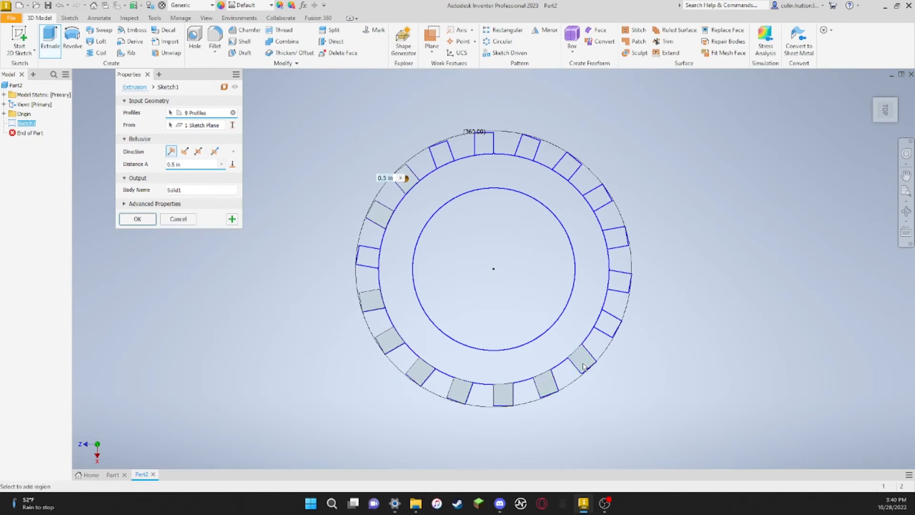
left_click(616, 237)
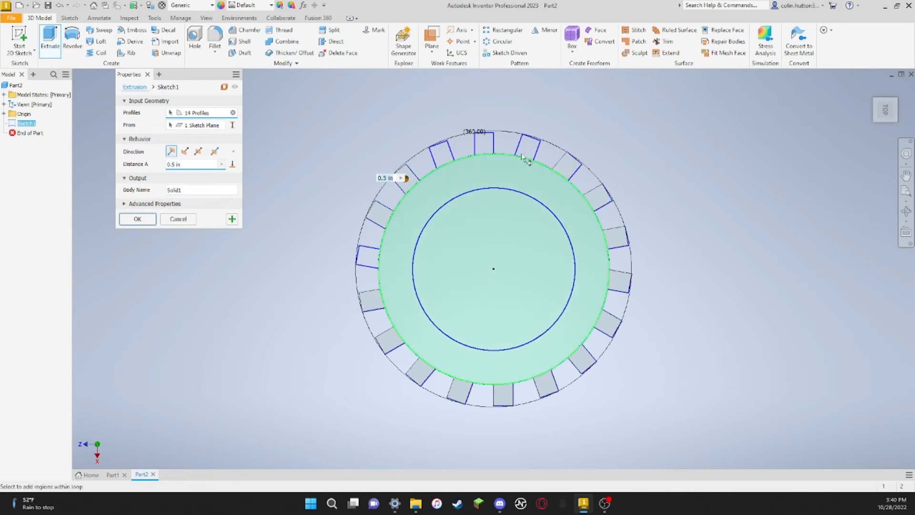
left_click(442, 153)
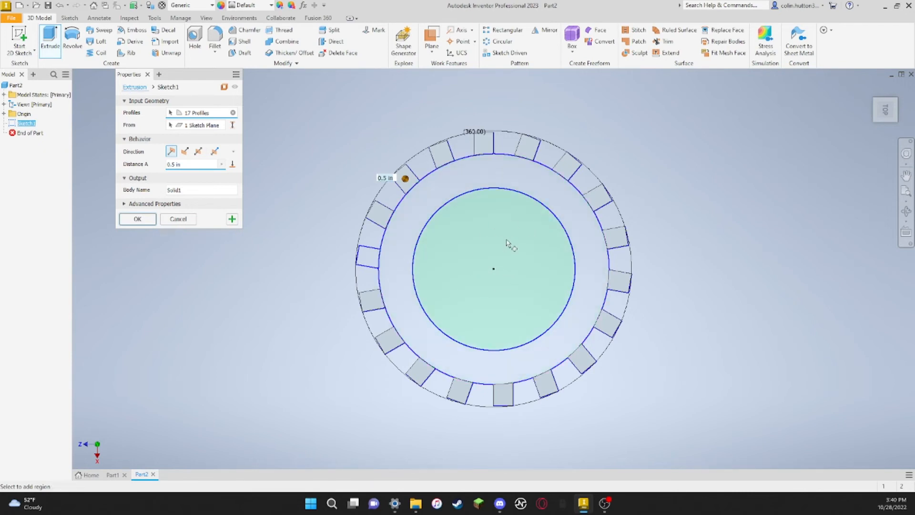
mouse_move(508, 261)
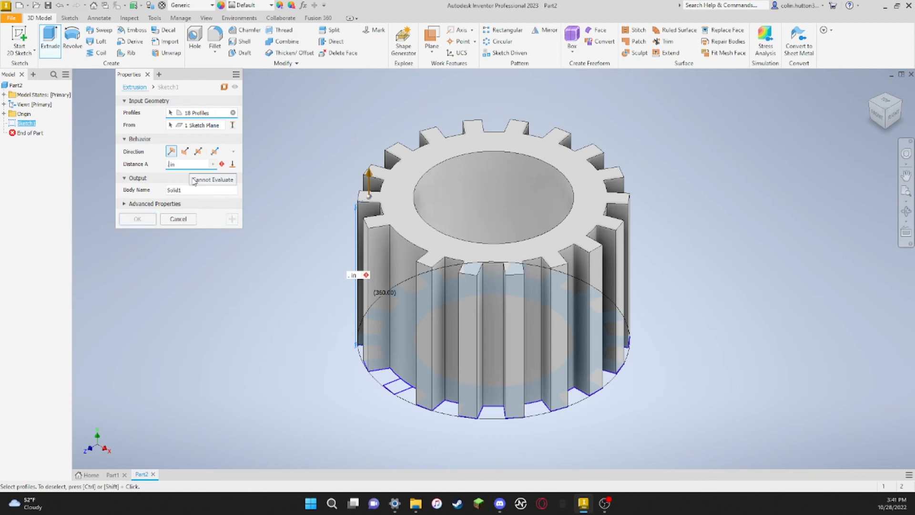
Set the extrusion depth to 0.2 in, add the remaining region, and create Extrusion1.
type("2 in")
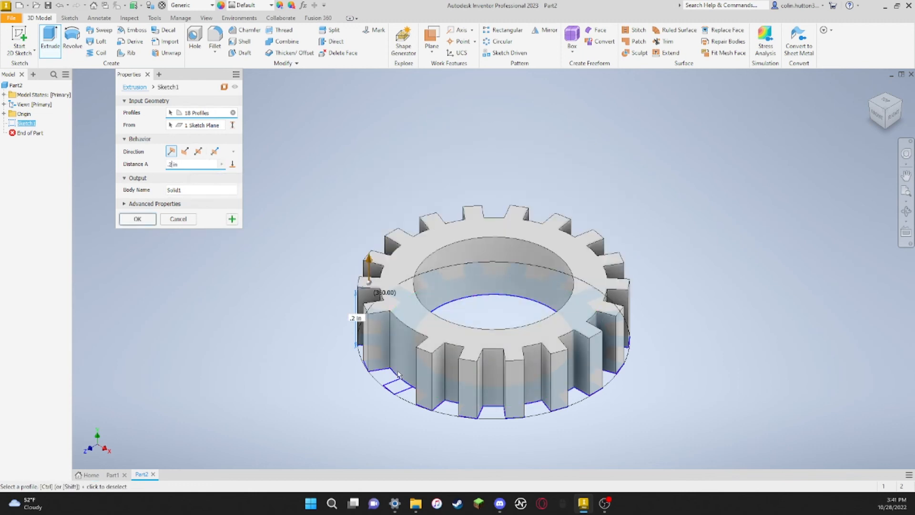
left_click(391, 344)
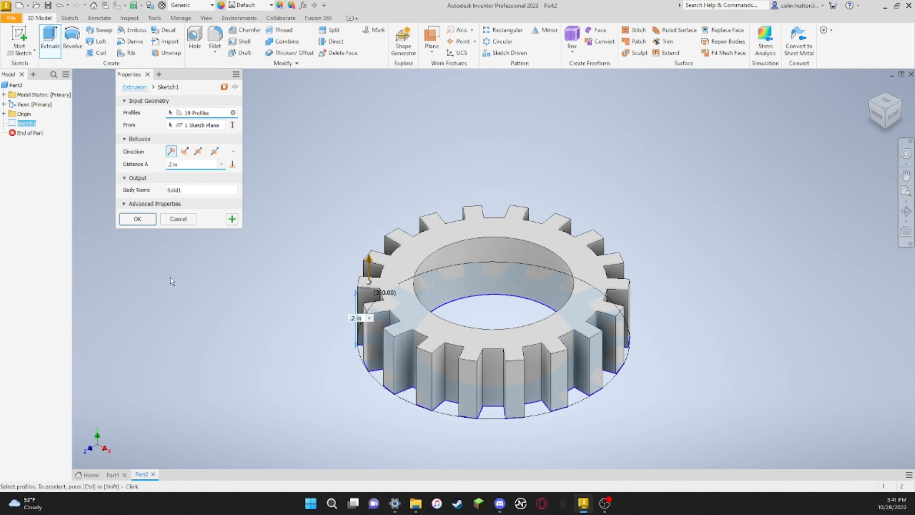
left_click(137, 219)
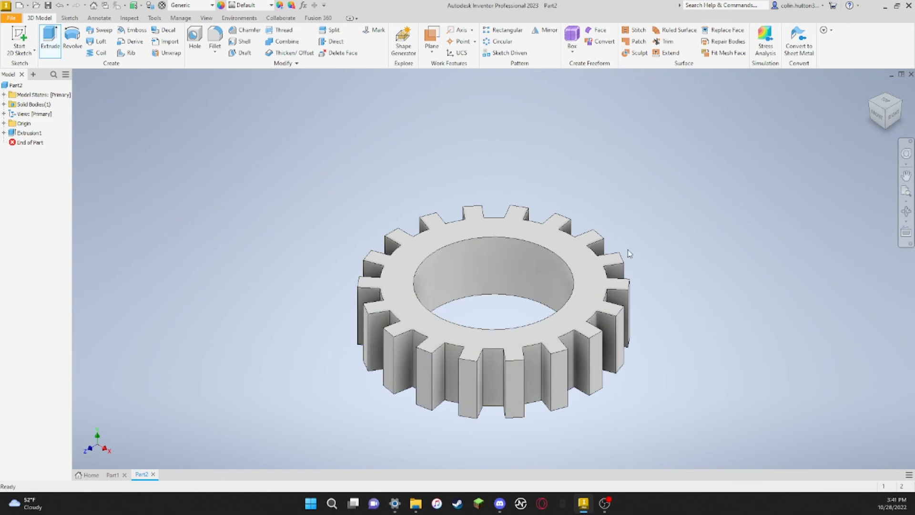